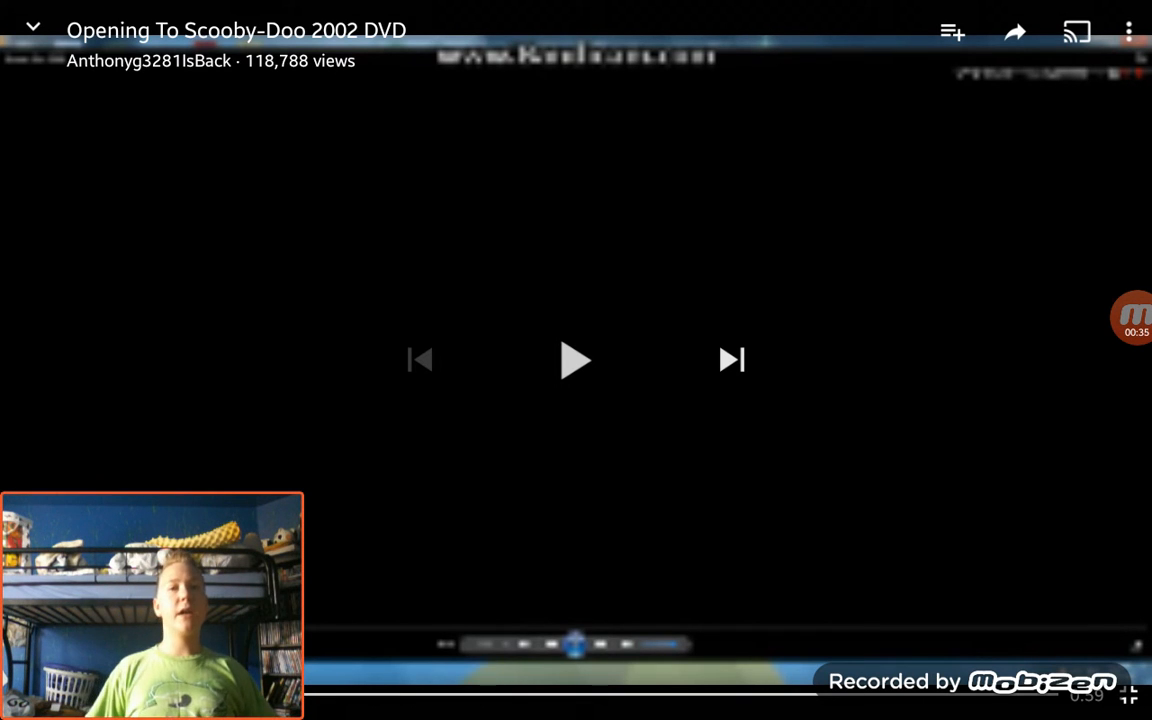
Step: Resume playback of the 'Opening To Scooby-Doo 2002 DVD' video in the player
{"action": "left_click", "coordinate": [576, 360]}
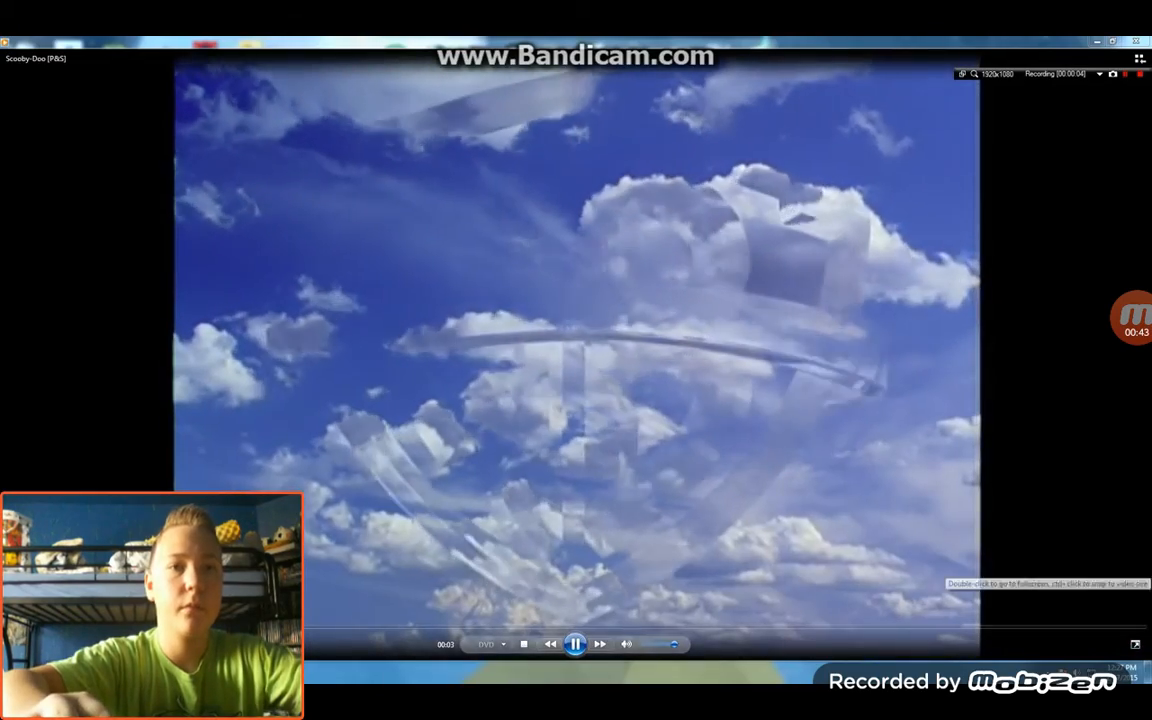